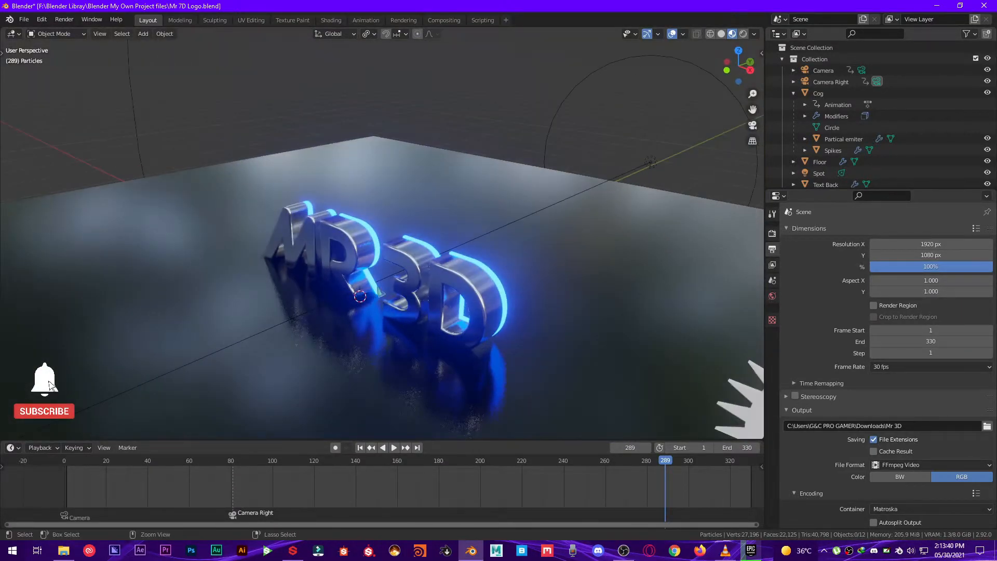
Show the Render Properties, with Cycles using GPU Compute at 250 samples
click(393, 448)
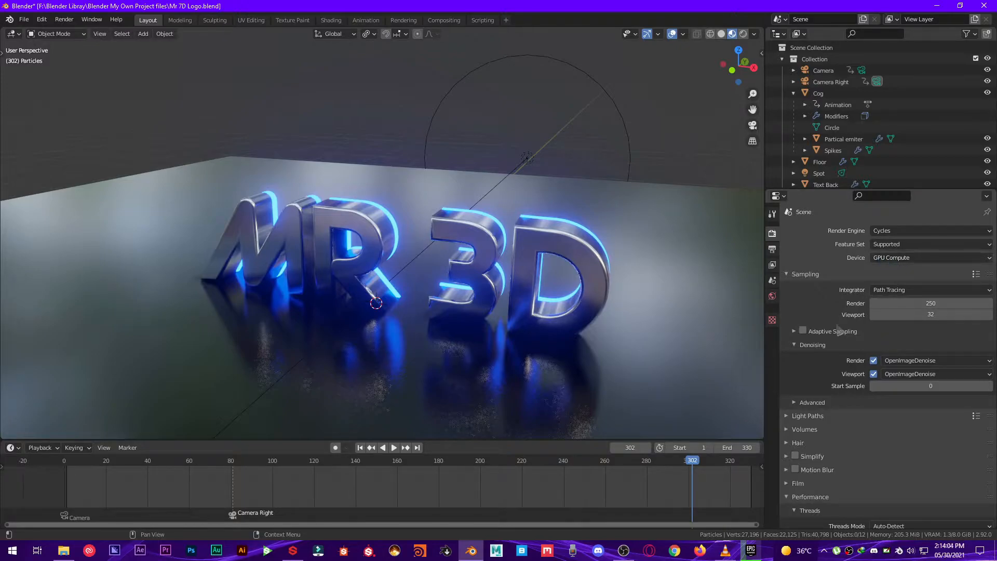
mouse_move(931, 314)
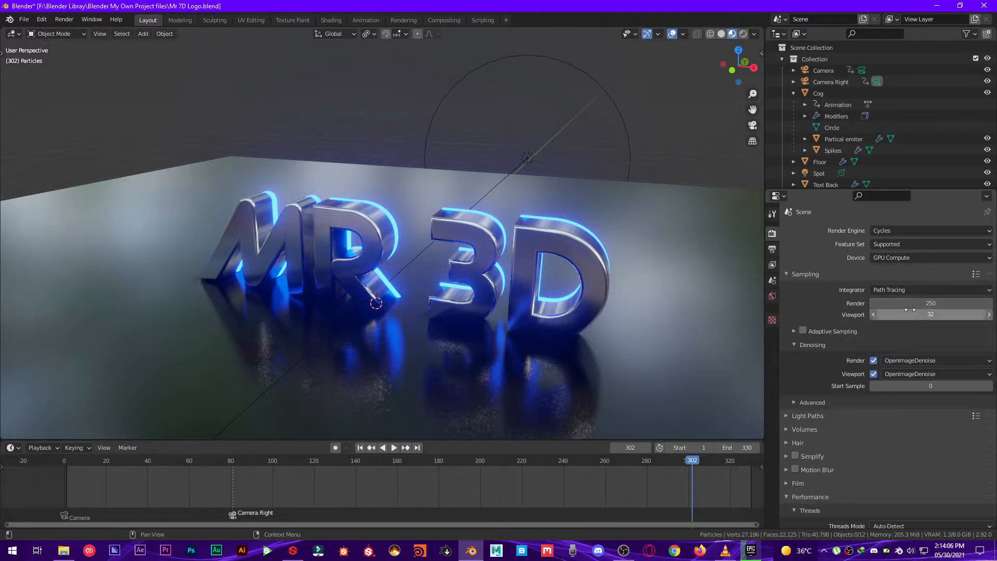
Scroll the Render Properties down to the Performance Tiles panel showing 64 px tiles
scroll(down, 3)
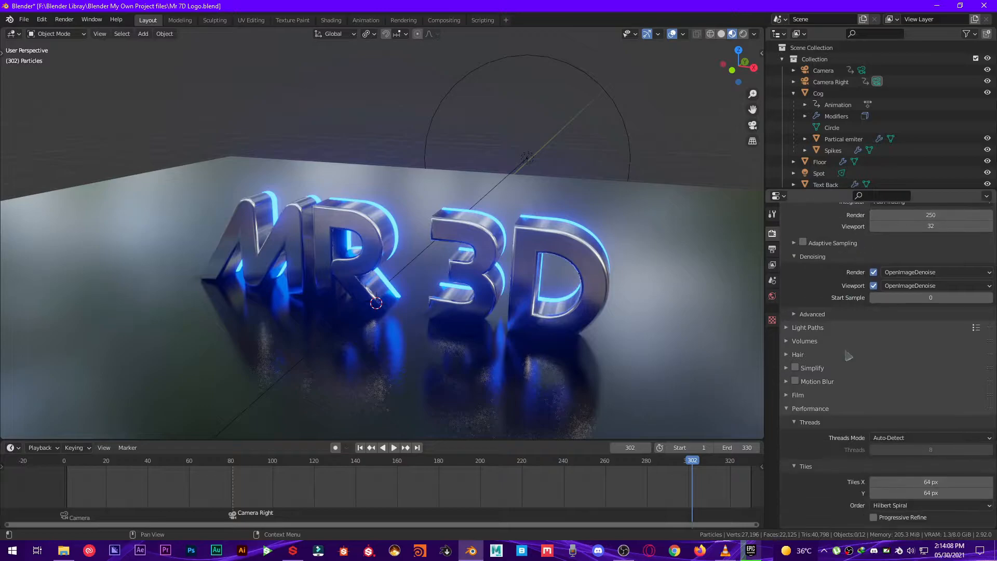
scroll(up, 3)
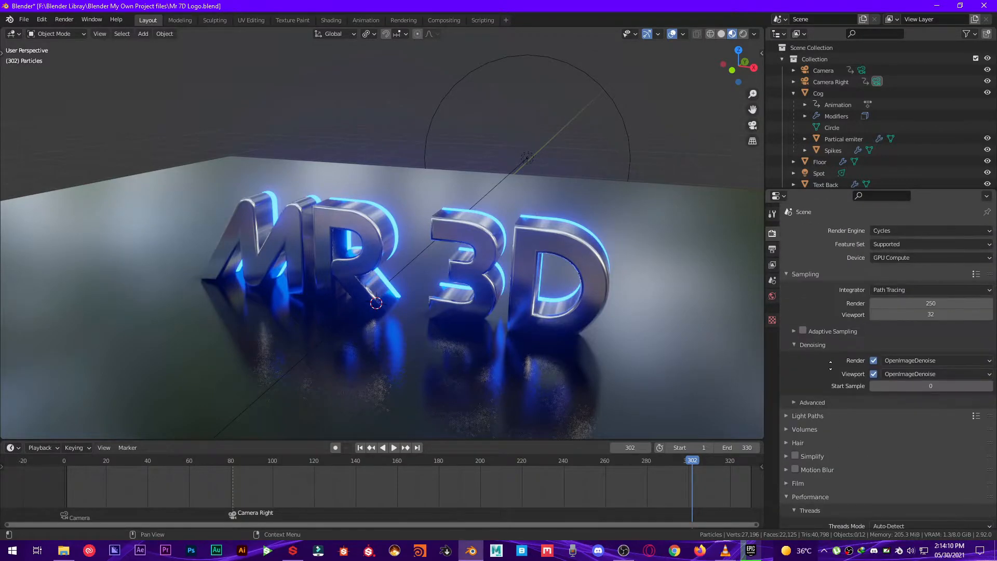
scroll(down, 3)
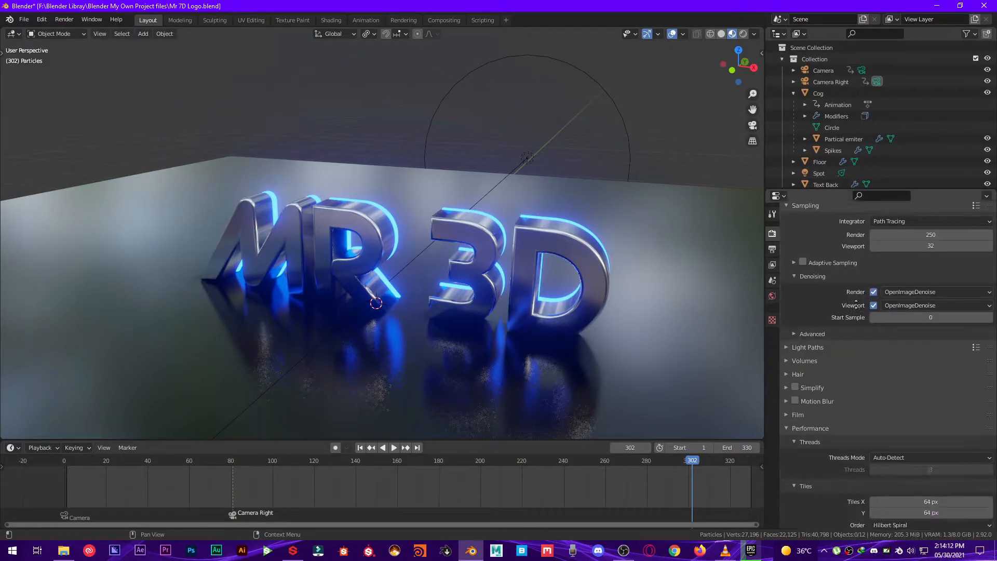
scroll(down, 3)
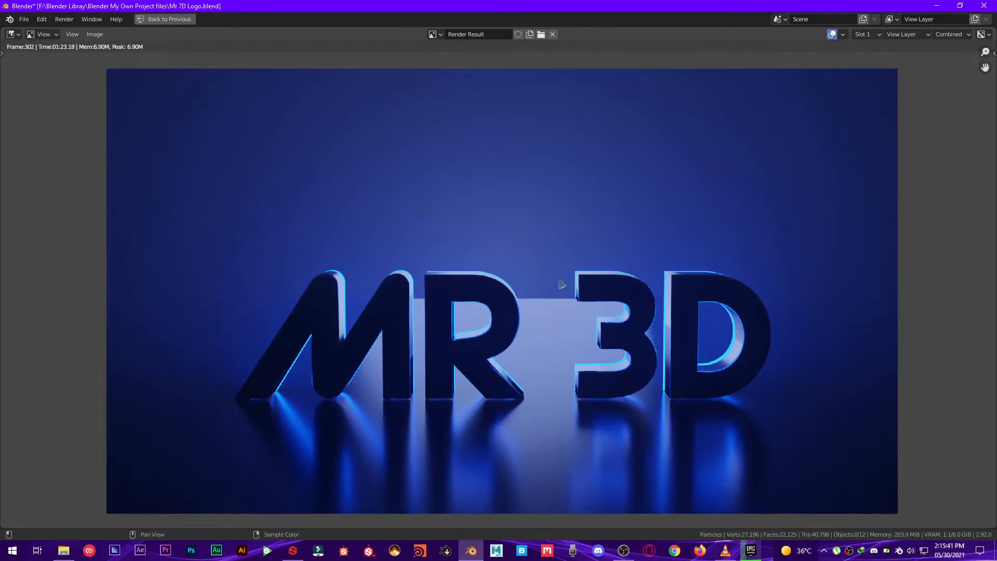
mouse_move(86, 61)
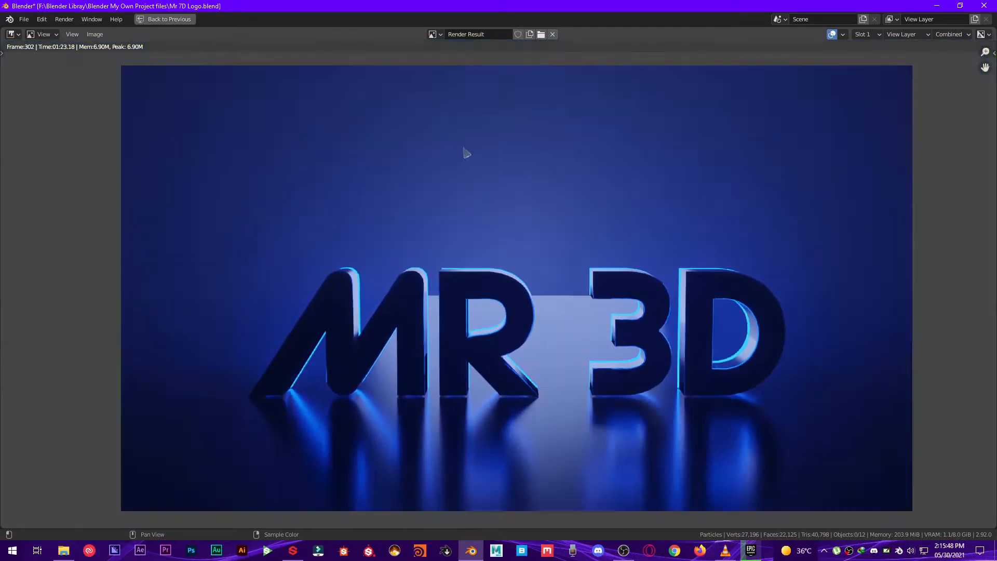
Leave the 01:23.18 render result and go back to the previous scene layout
click(168, 19)
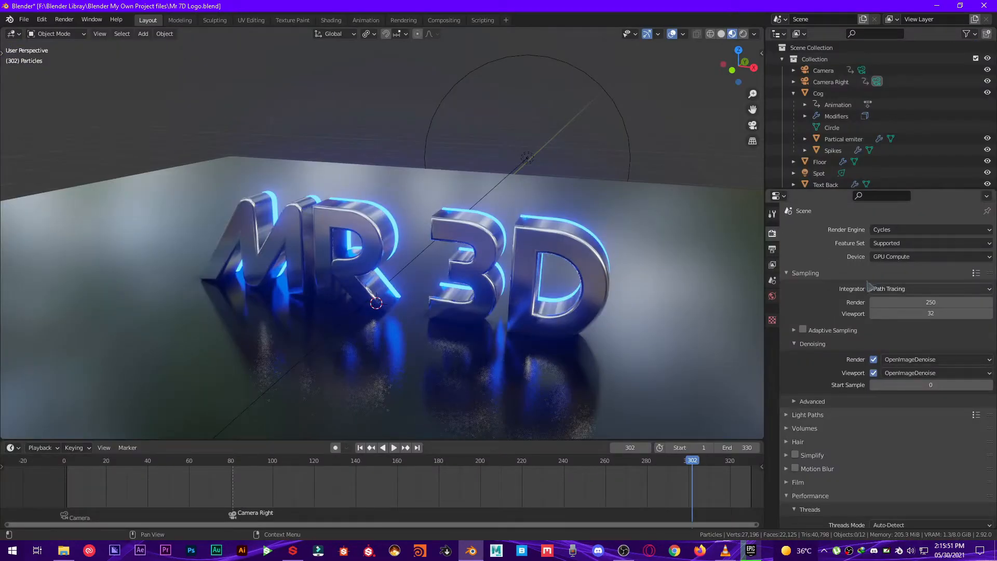
Tick the Render: Auto Tile Size add-on in Preferences, then close the window
click(40, 20)
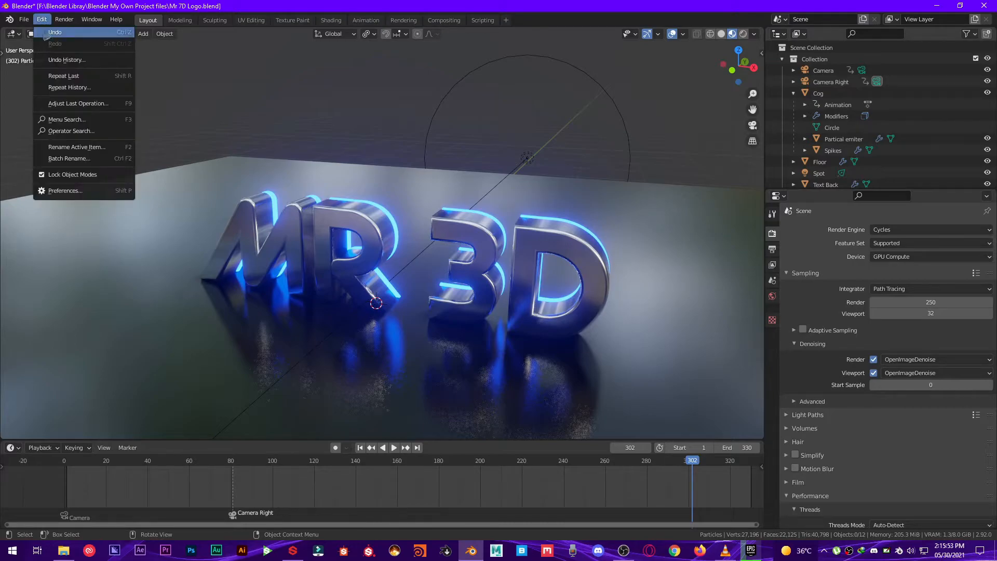
click(65, 190)
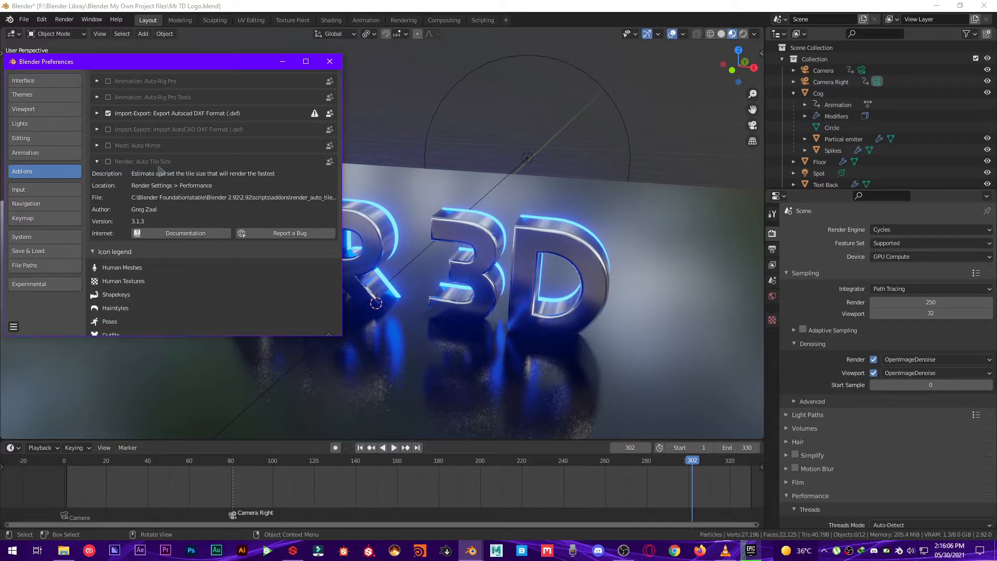
click(96, 161)
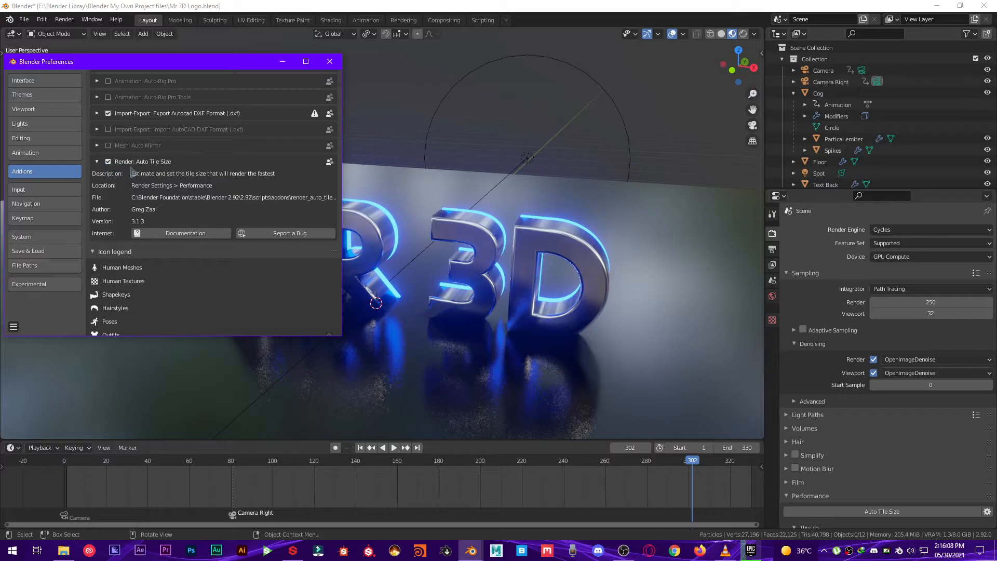
click(13, 326)
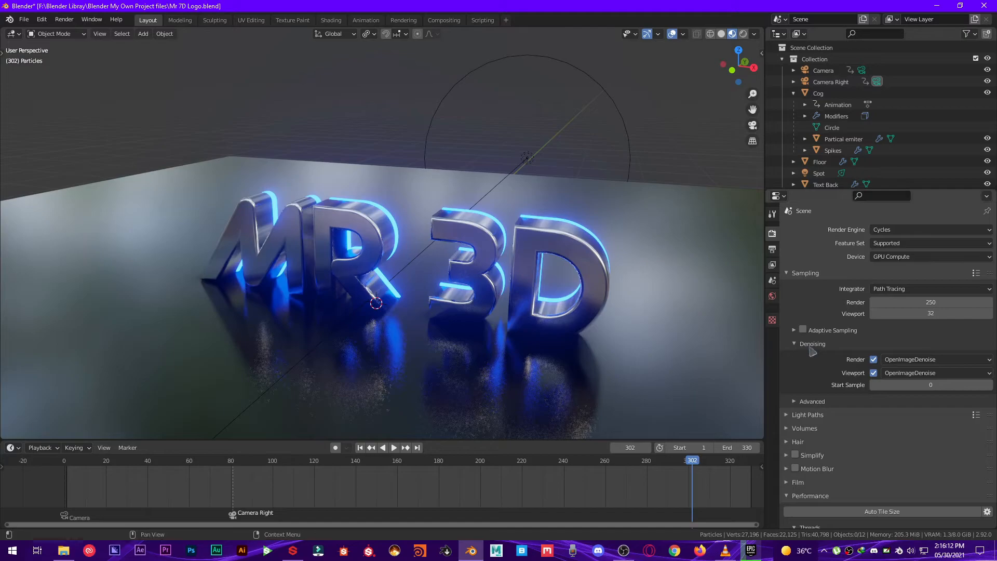
Enable Auto Tile Size for 240 × 216 px tiles and render frame 302
scroll(down, 3)
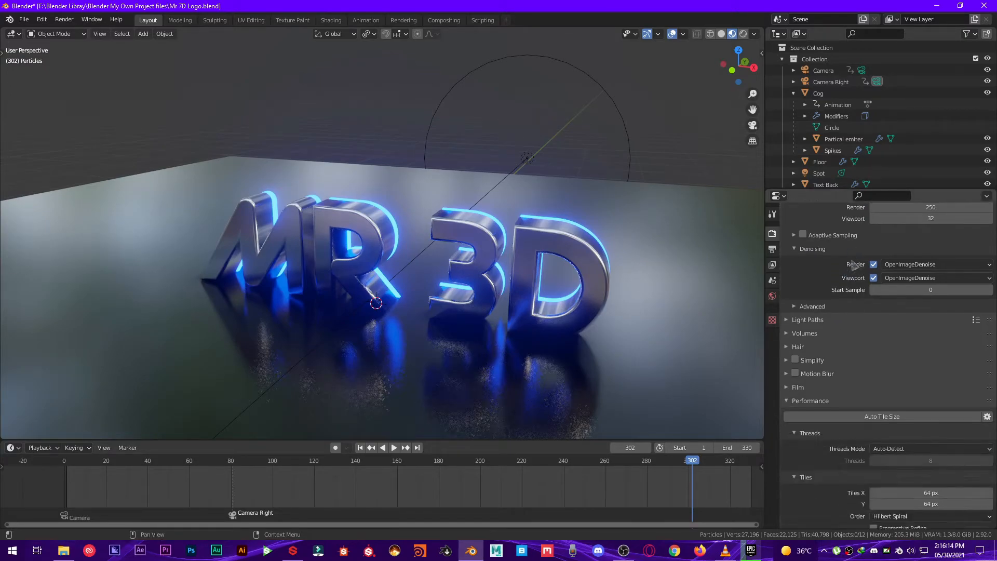
scroll(down, 3)
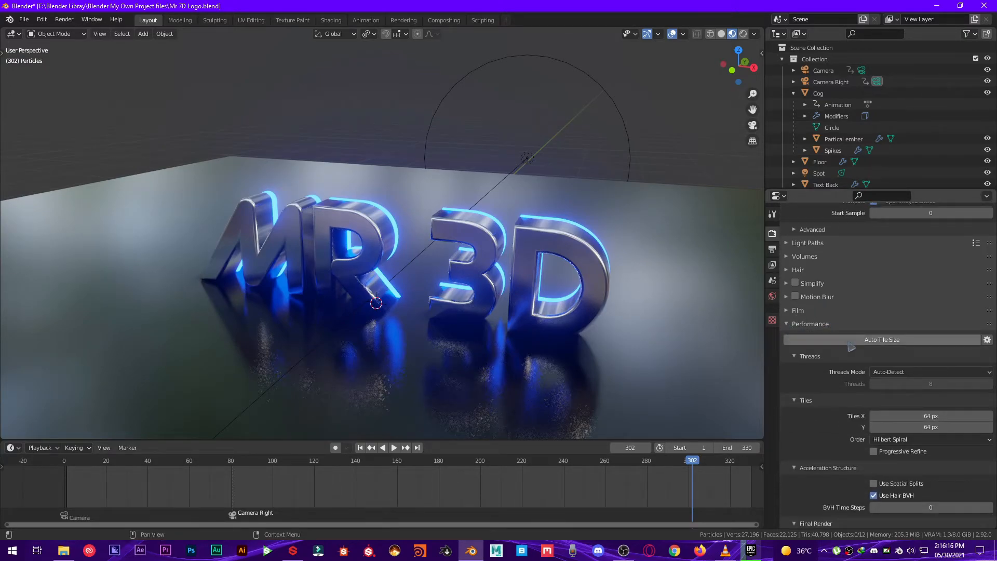
click(882, 339)
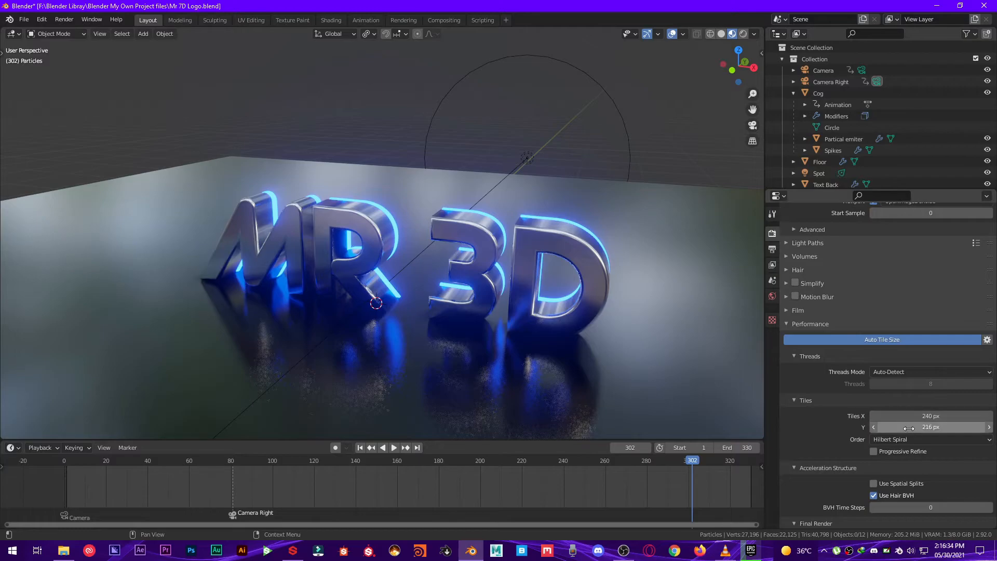
click(64, 19)
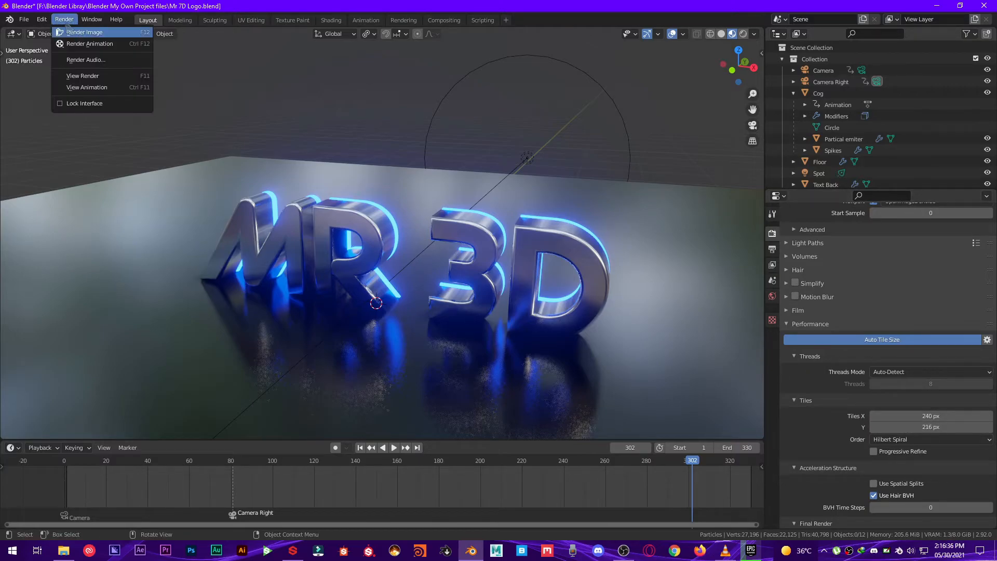
click(84, 31)
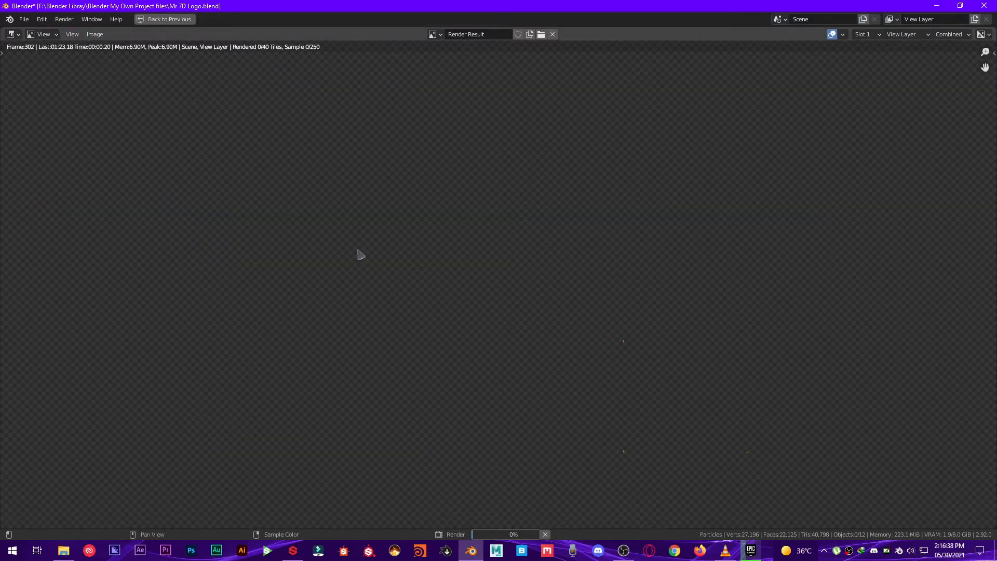